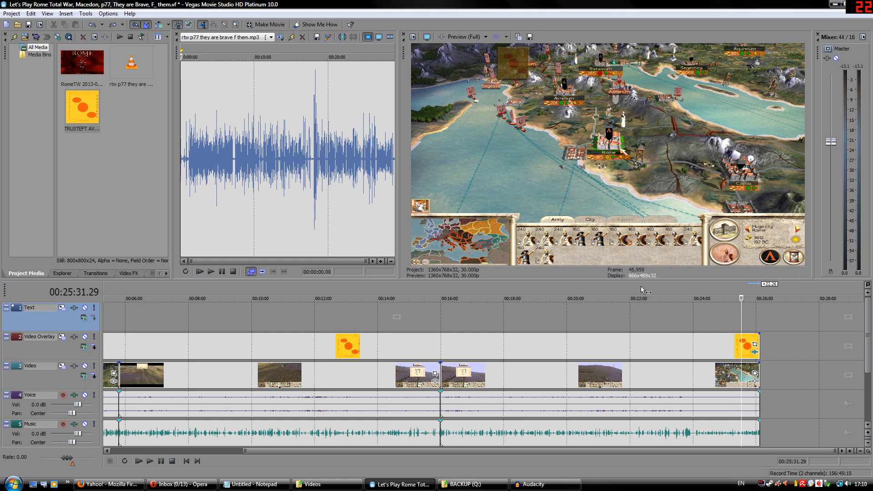
{"action": "mouse_move", "coordinate": [647, 287]}
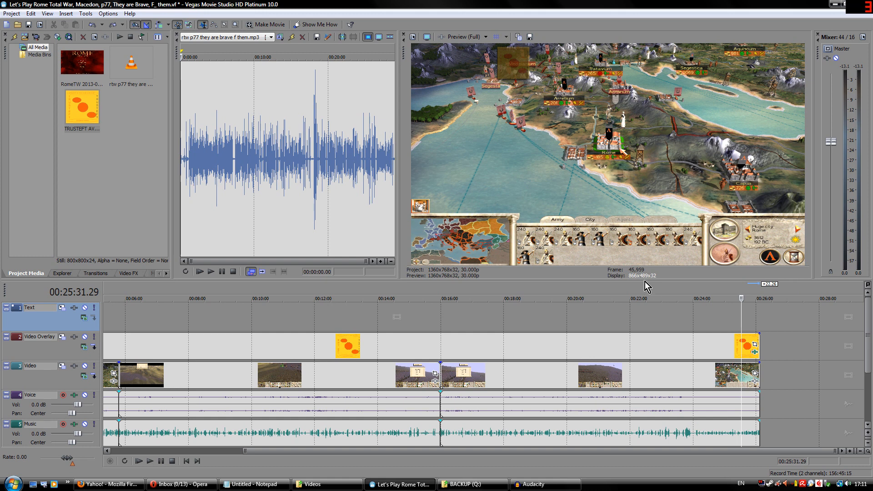
{"action": "mouse_move", "coordinate": [89, 442]}
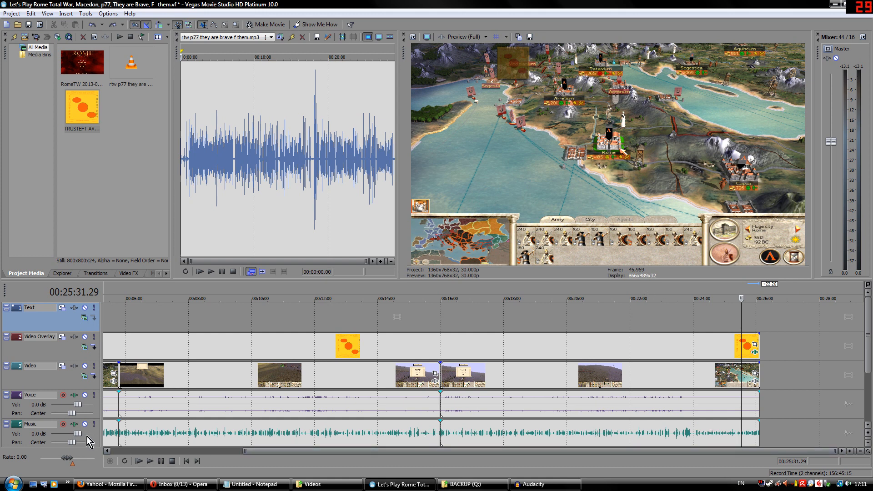
{"action": "mouse_move", "coordinate": [289, 438]}
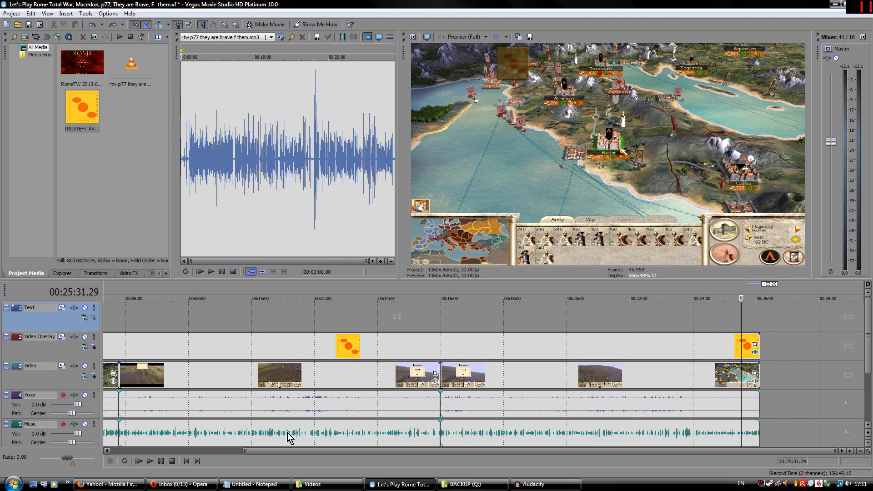
{"action": "mouse_move", "coordinate": [454, 438]}
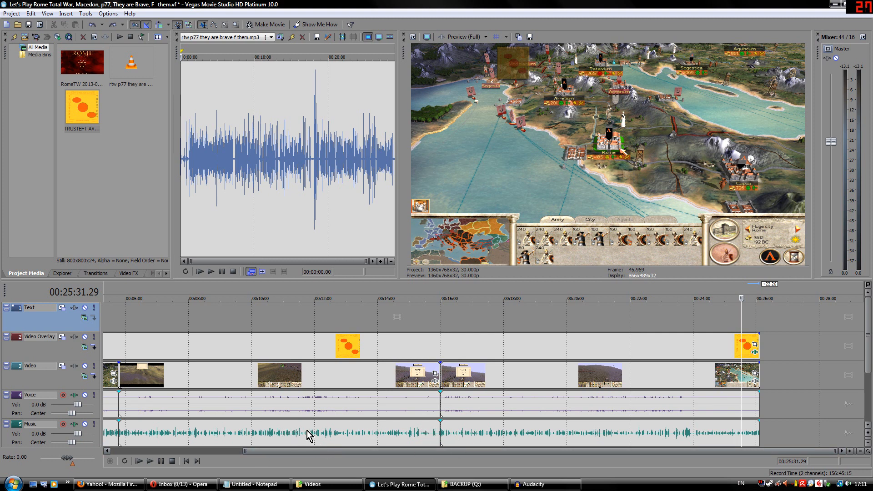
{"action": "mouse_move", "coordinate": [426, 423]}
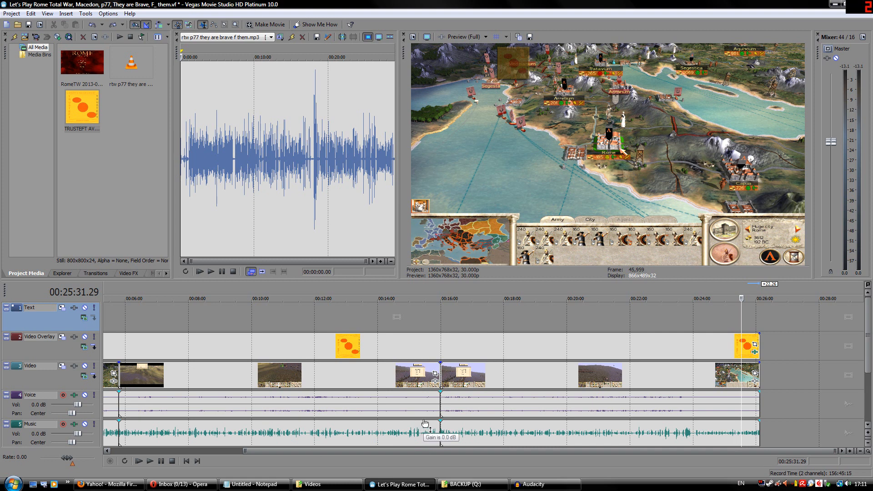
{"action": "mouse_move", "coordinate": [513, 439]}
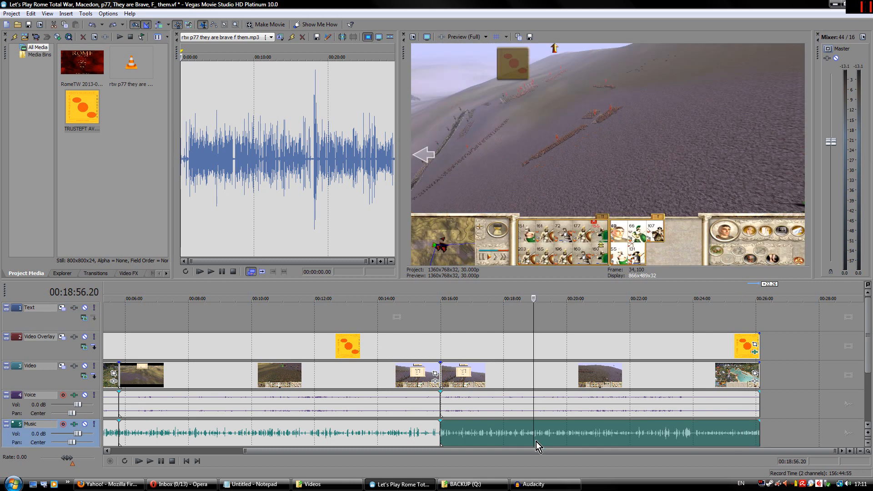
{"action": "mouse_move", "coordinate": [581, 434]}
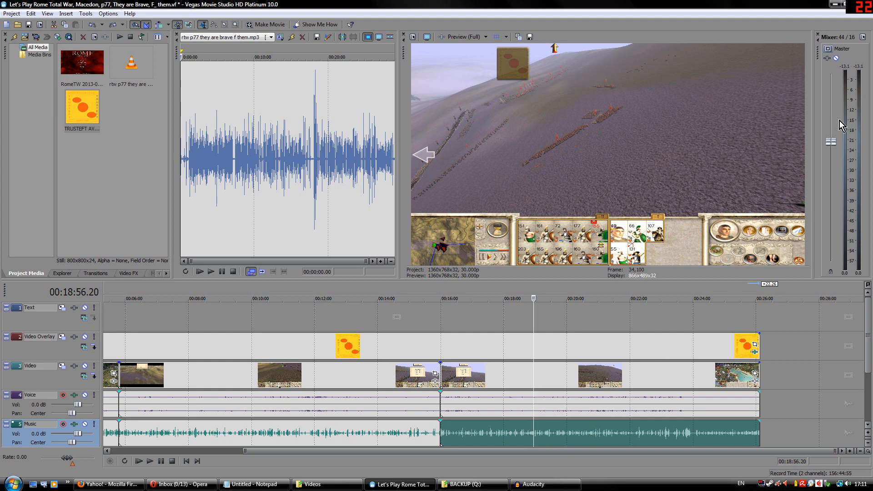
{"action": "mouse_move", "coordinate": [857, 121]}
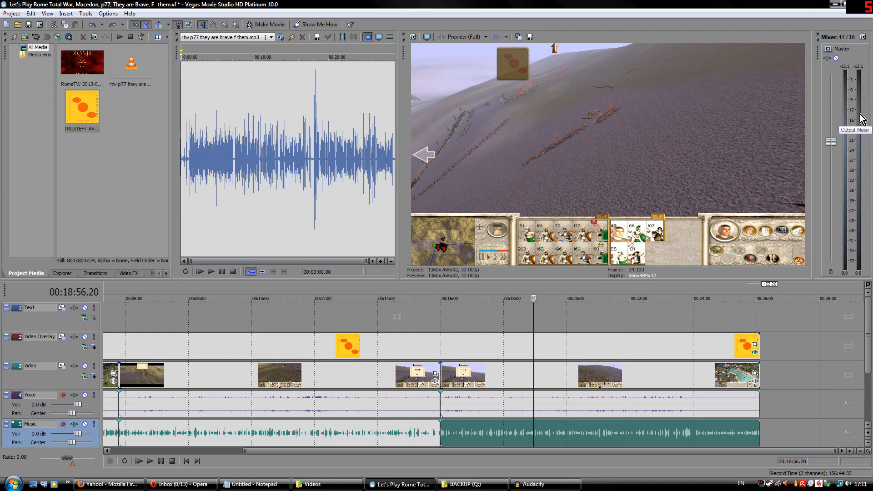
{"action": "mouse_move", "coordinate": [862, 81]}
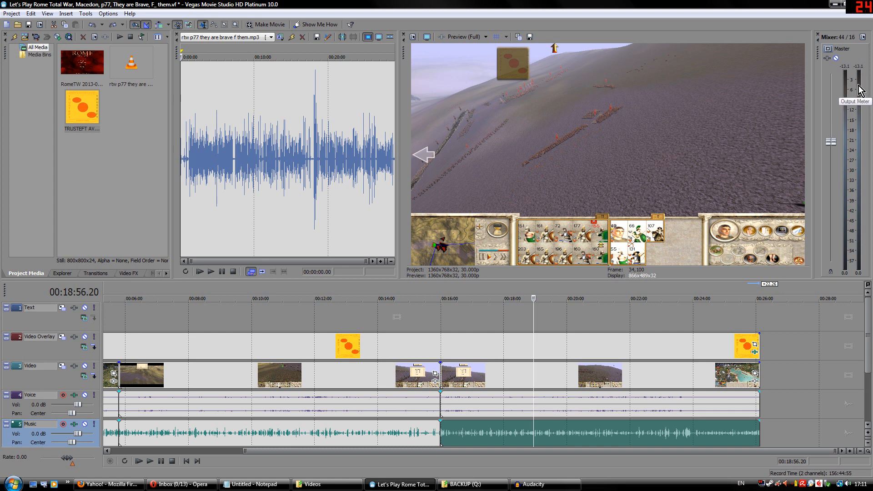
{"action": "mouse_move", "coordinate": [592, 298]}
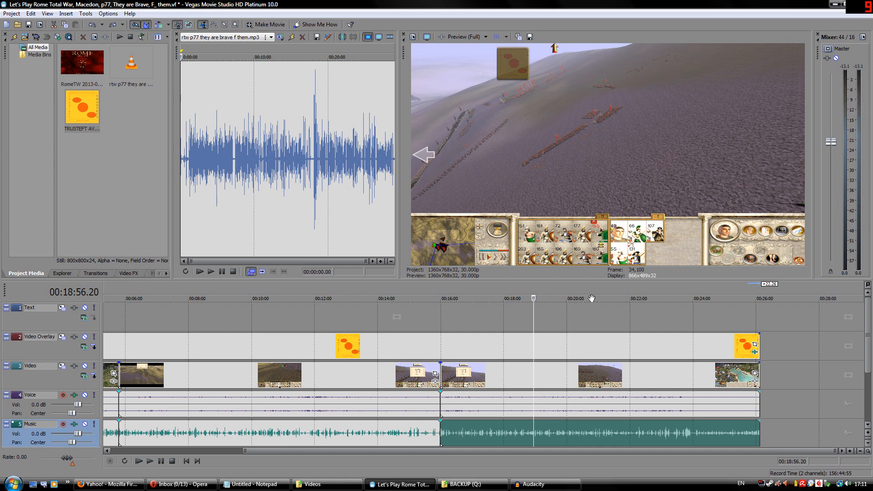
{"action": "mouse_move", "coordinate": [472, 413]}
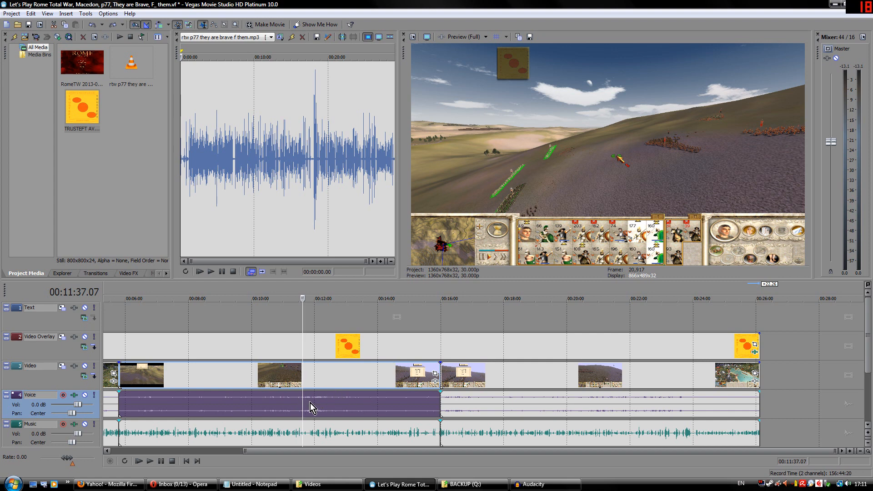
{"action": "mouse_move", "coordinate": [343, 403]}
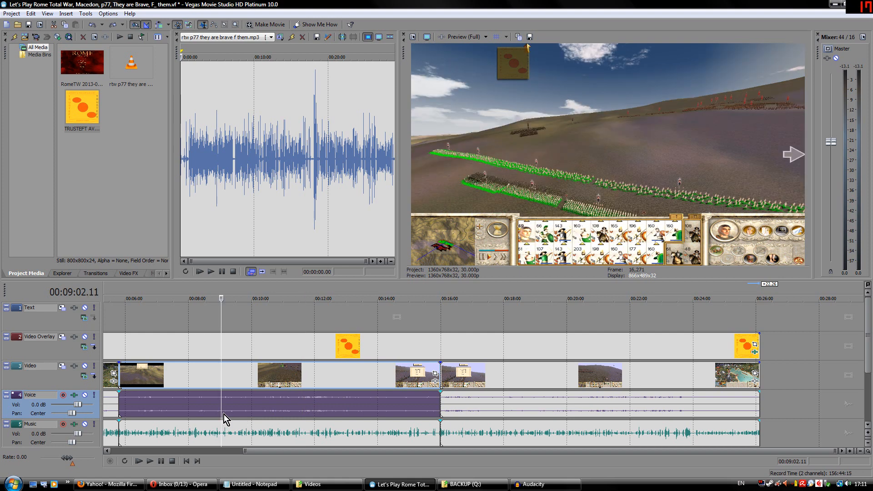
{"action": "mouse_move", "coordinate": [323, 400]}
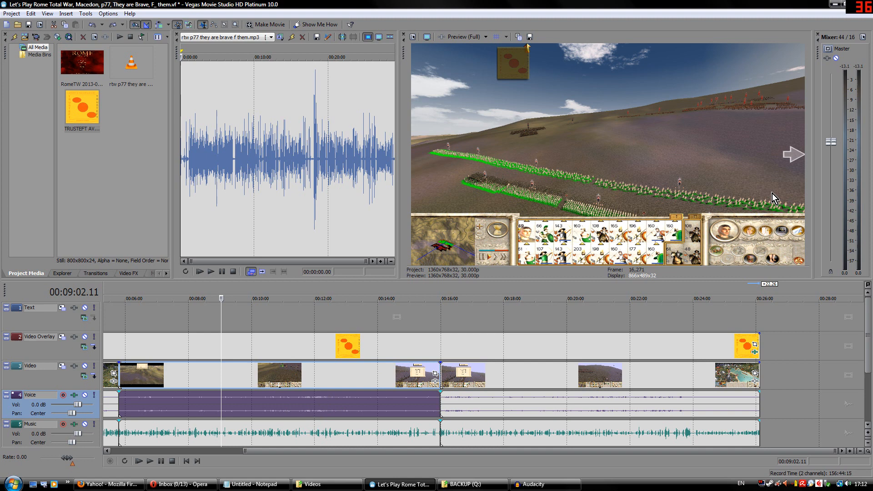
- With the first music clip selected, sweep the Voice track Vol slider and settle it at about -1.3 dB
{"action": "left_click", "coordinate": [316, 434]}
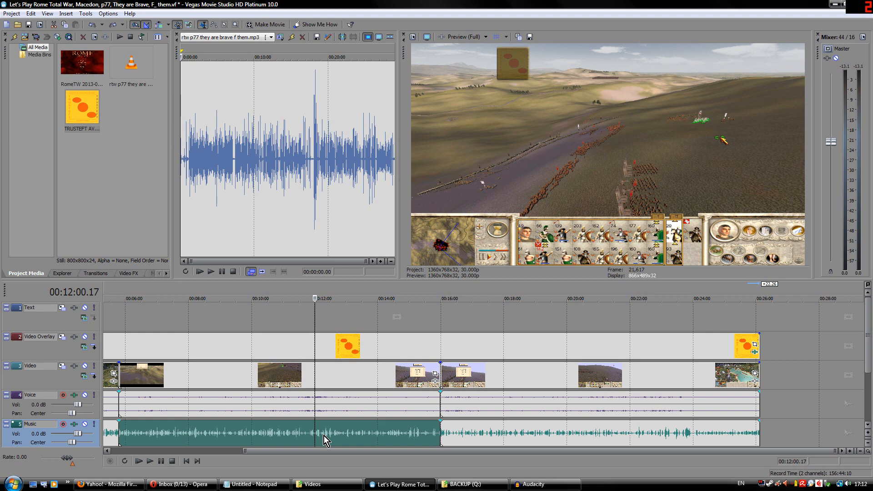
{"action": "mouse_move", "coordinate": [322, 433]}
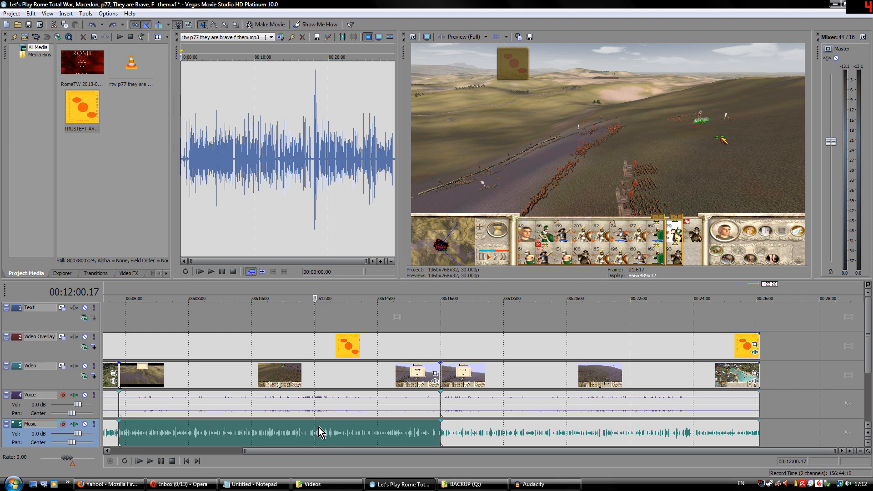
{"action": "mouse_move", "coordinate": [295, 434]}
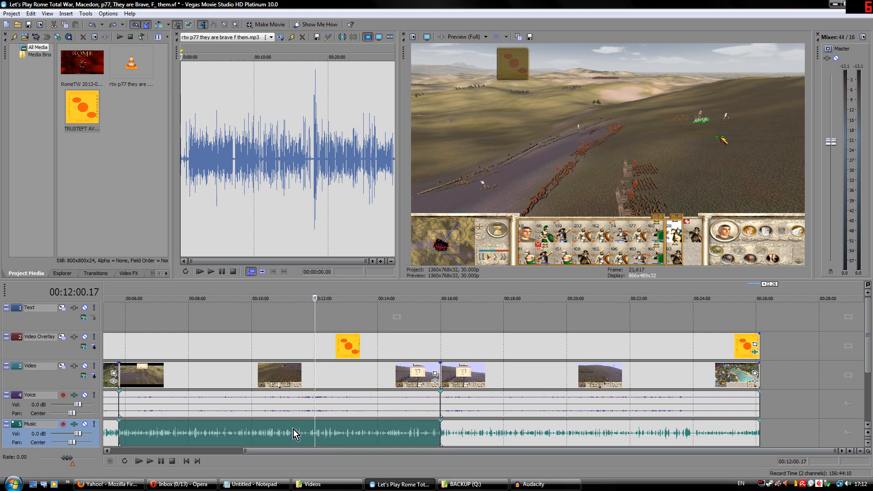
{"action": "mouse_move", "coordinate": [250, 405]}
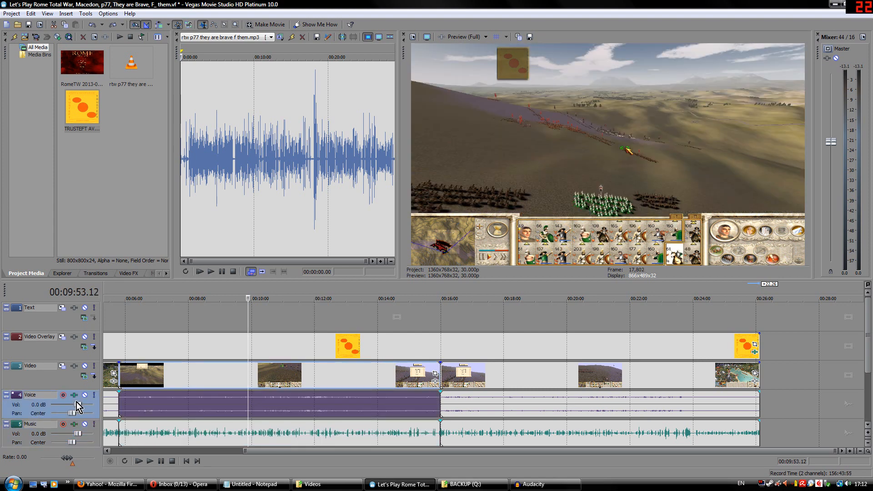
{"action": "left_click_drag", "start_coordinate": [75, 407], "coordinate": [76, 409]}
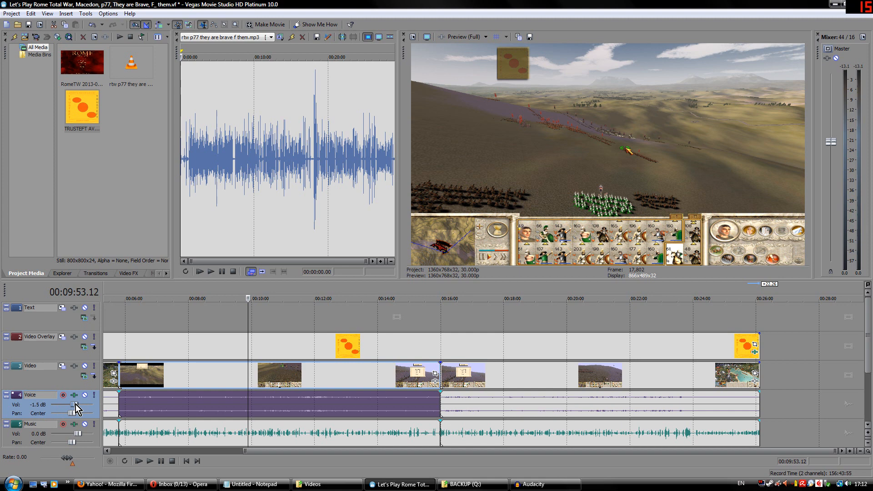
{"action": "left_click_drag", "start_coordinate": [66, 405], "coordinate": [74, 405]}
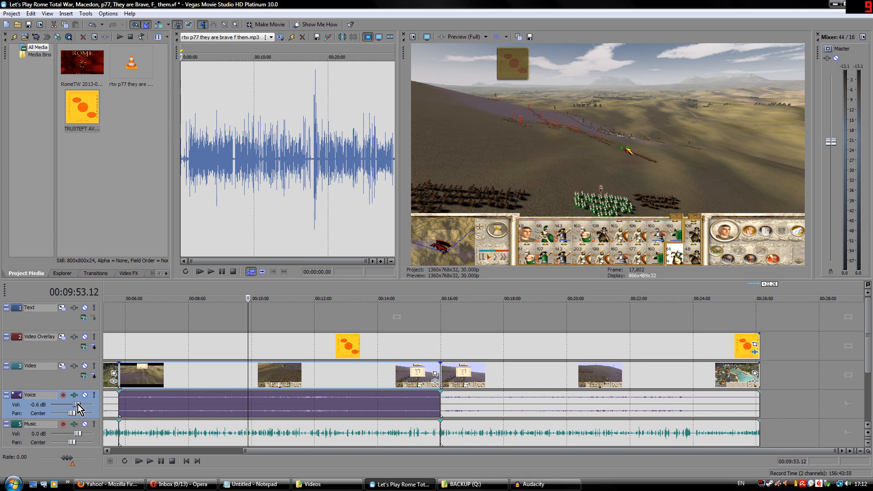
{"action": "left_click_drag", "start_coordinate": [71, 413], "coordinate": [53, 413]}
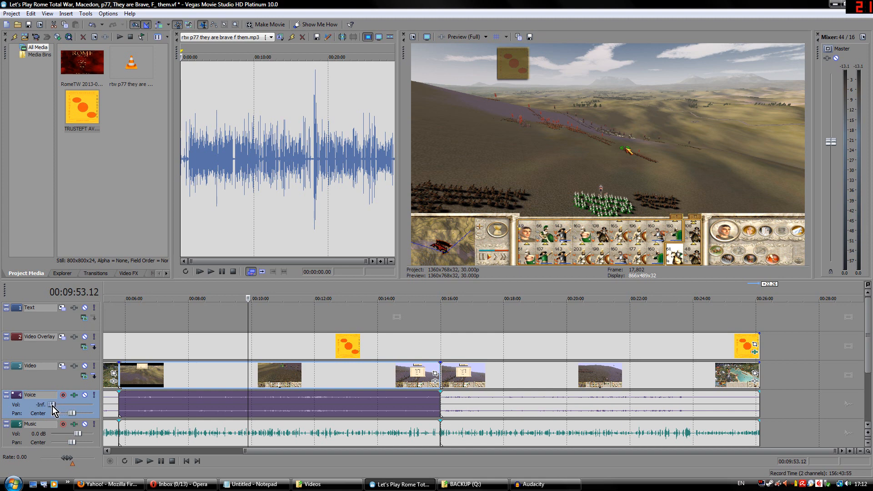
{"action": "left_click_drag", "start_coordinate": [53, 409], "coordinate": [73, 413]}
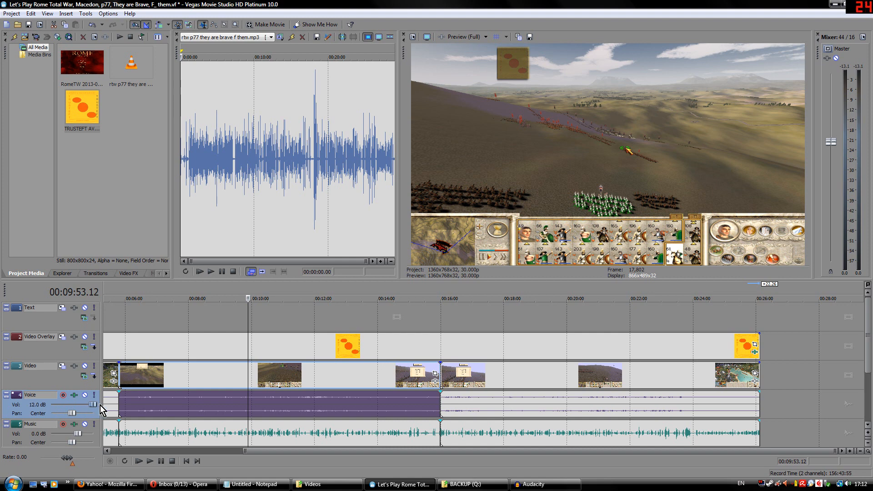
{"action": "mouse_move", "coordinate": [101, 411]}
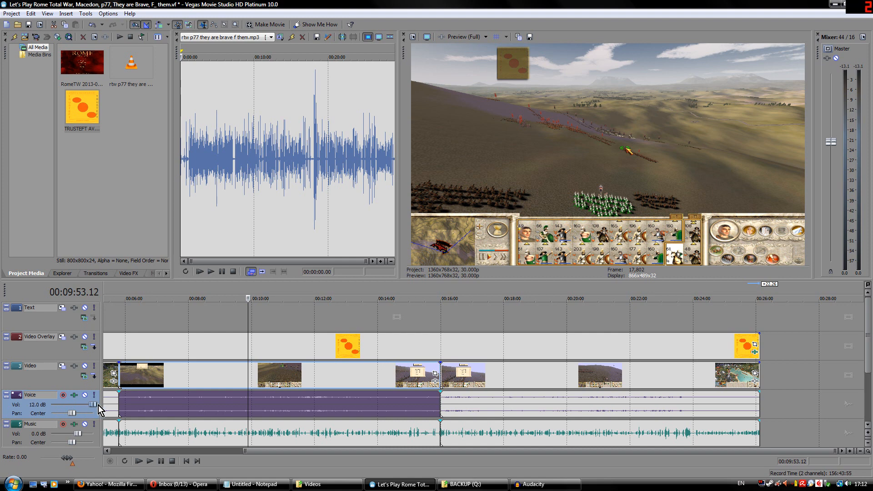
{"action": "left_click_drag", "start_coordinate": [93, 405], "coordinate": [72, 404]}
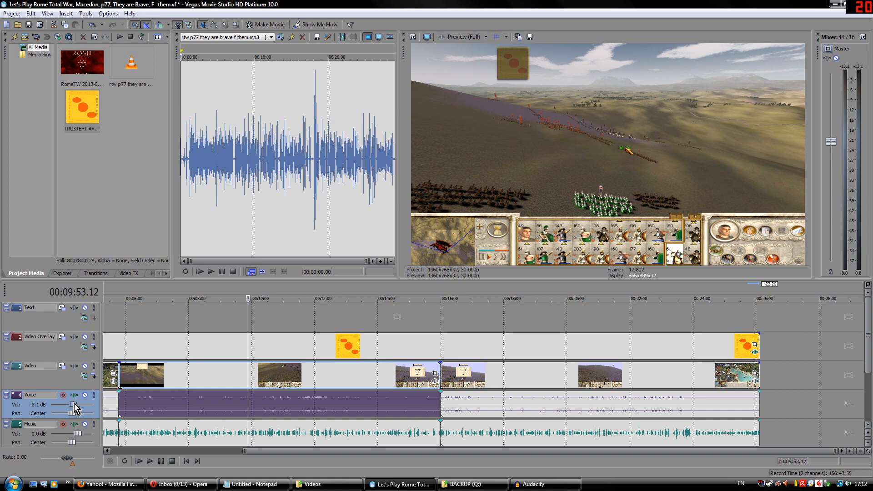
{"action": "left_click_drag", "start_coordinate": [71, 405], "coordinate": [76, 405]}
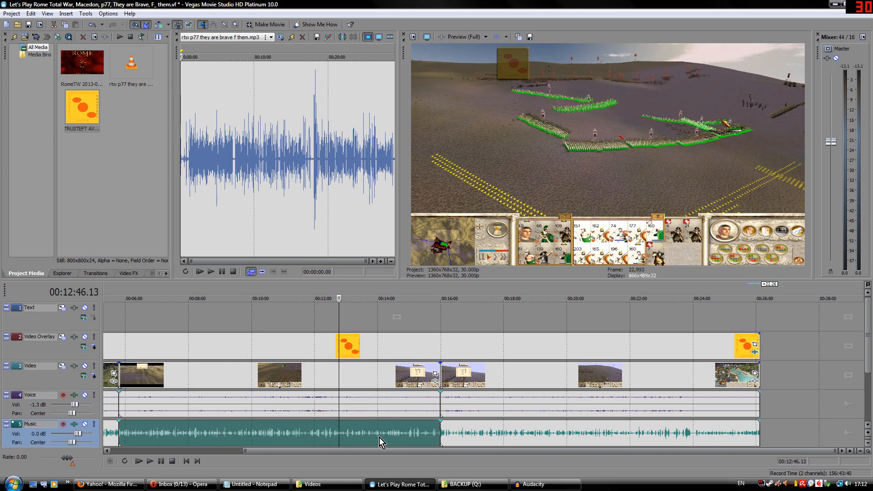
{"action": "mouse_move", "coordinate": [185, 425]}
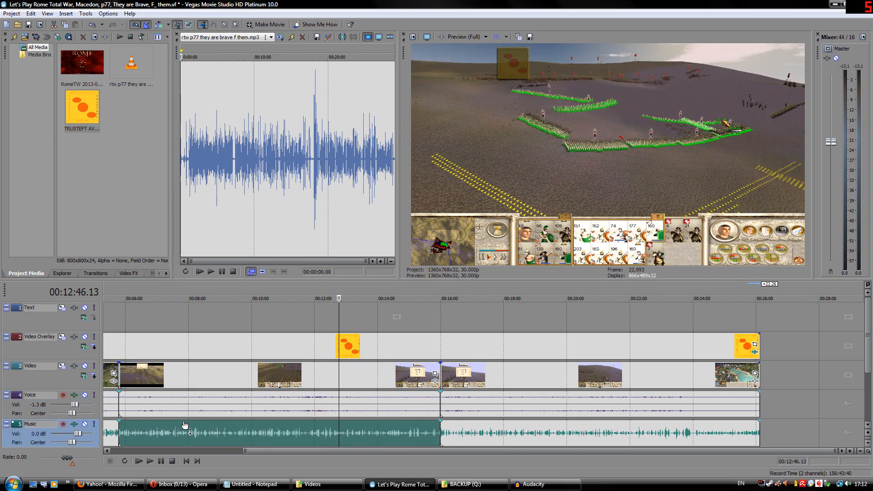
{"action": "mouse_move", "coordinate": [669, 267]}
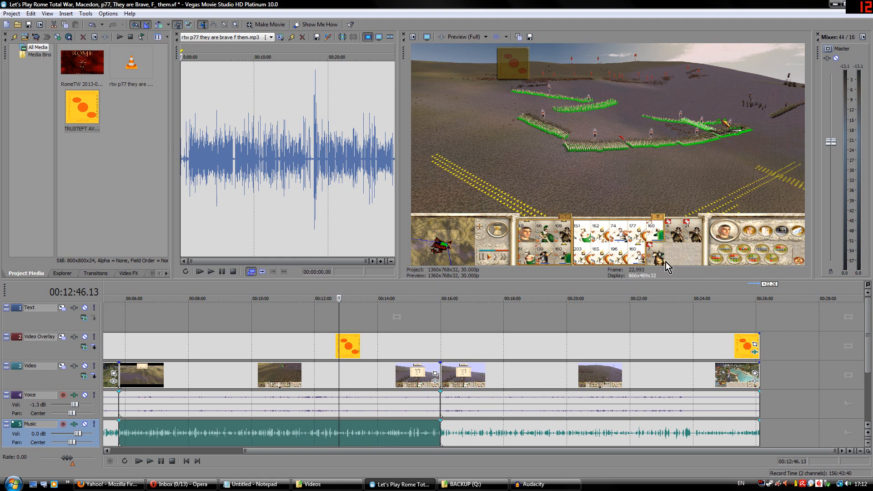
{"action": "mouse_move", "coordinate": [530, 483]}
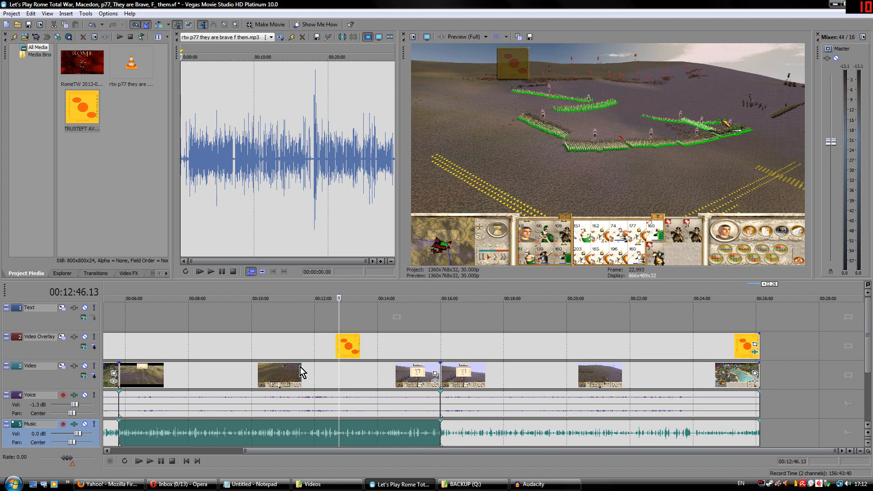
{"action": "mouse_move", "coordinate": [320, 371]}
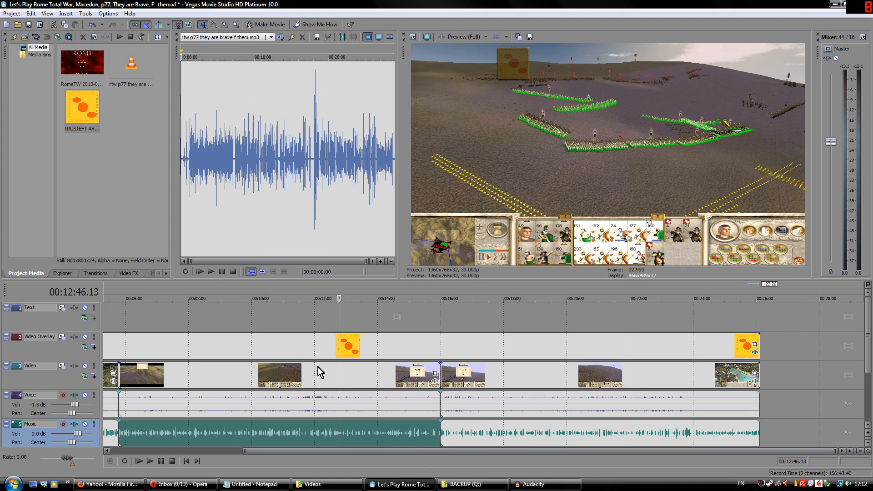
{"action": "mouse_move", "coordinate": [257, 430]}
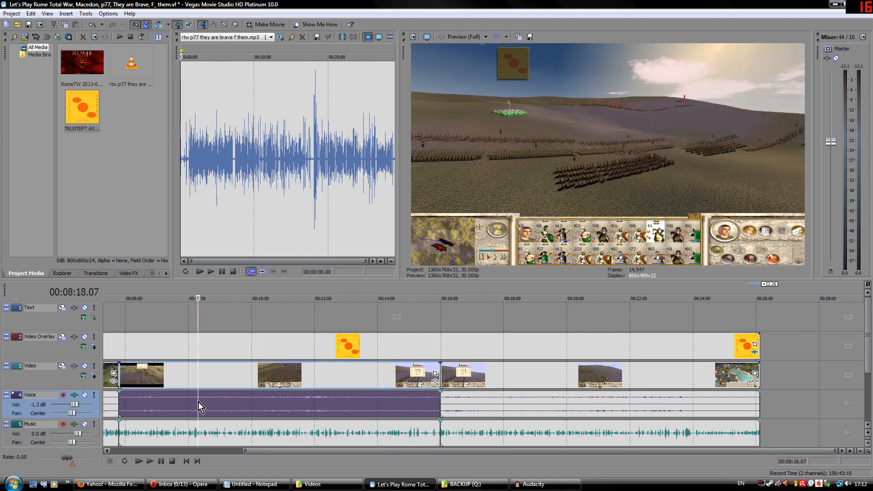
{"action": "mouse_move", "coordinate": [855, 138]}
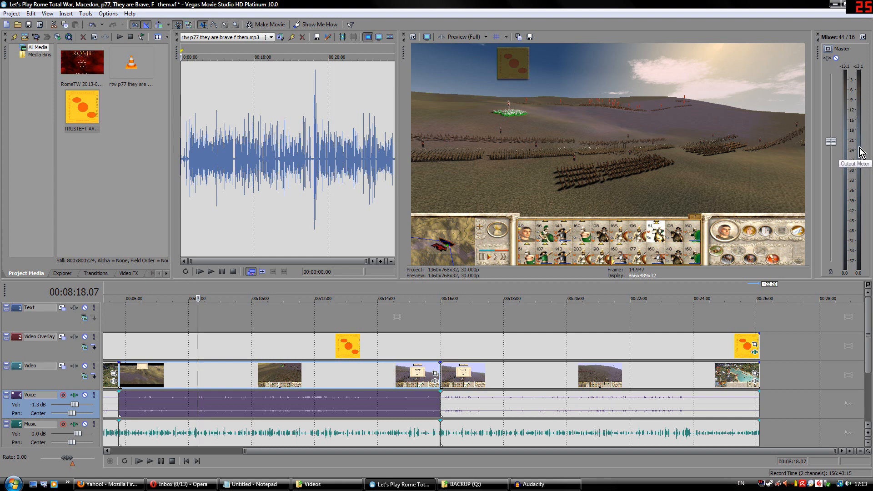
{"action": "mouse_move", "coordinate": [860, 139]}
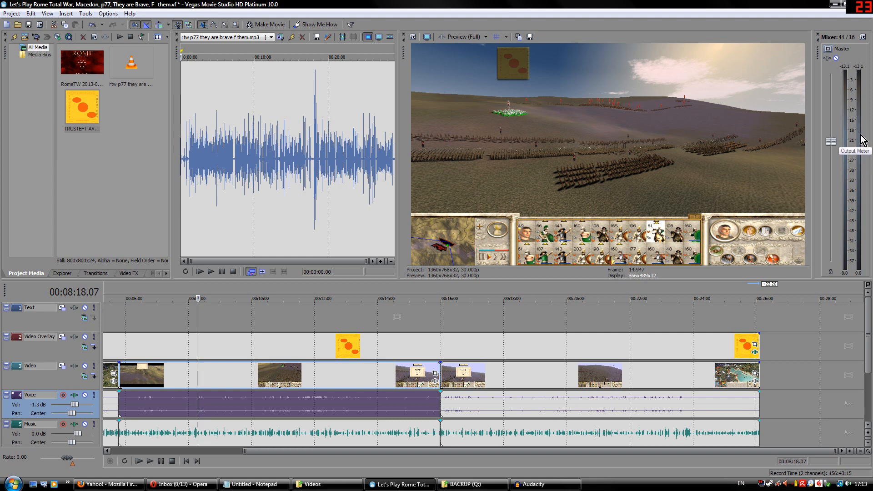
{"action": "mouse_move", "coordinate": [855, 145]}
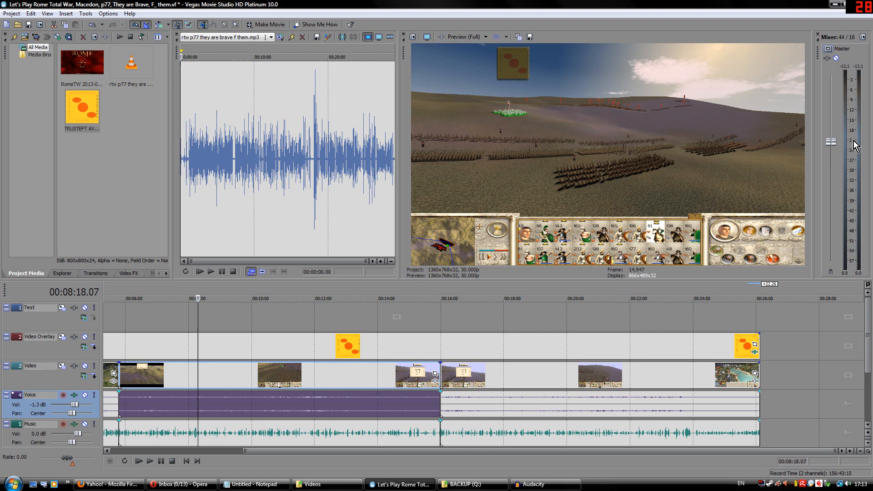
{"action": "mouse_move", "coordinate": [860, 149]}
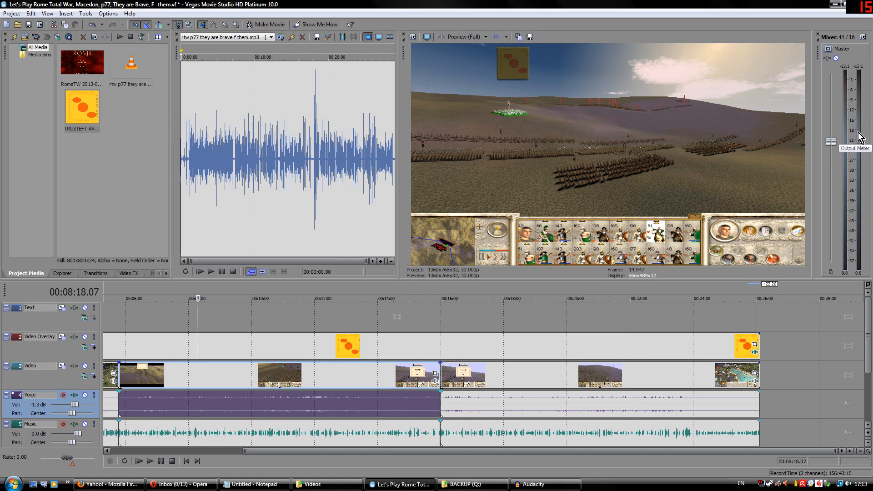
{"action": "mouse_move", "coordinate": [861, 156]}
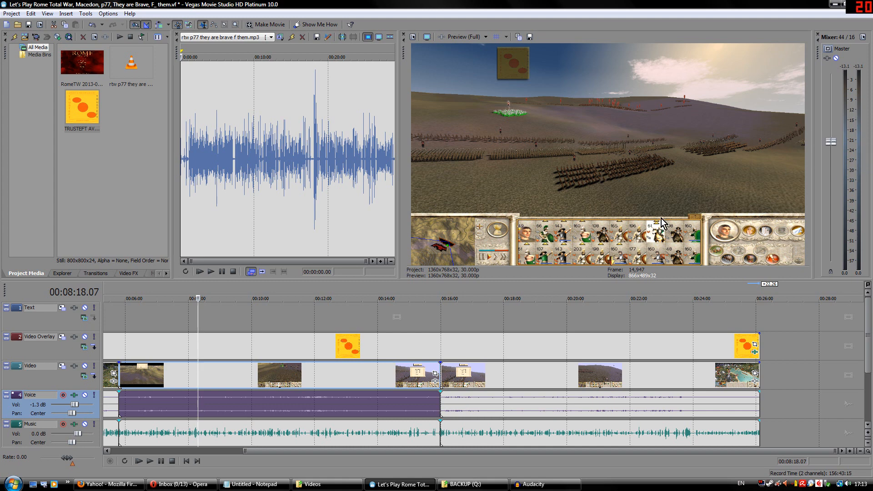
{"action": "mouse_move", "coordinate": [349, 436]}
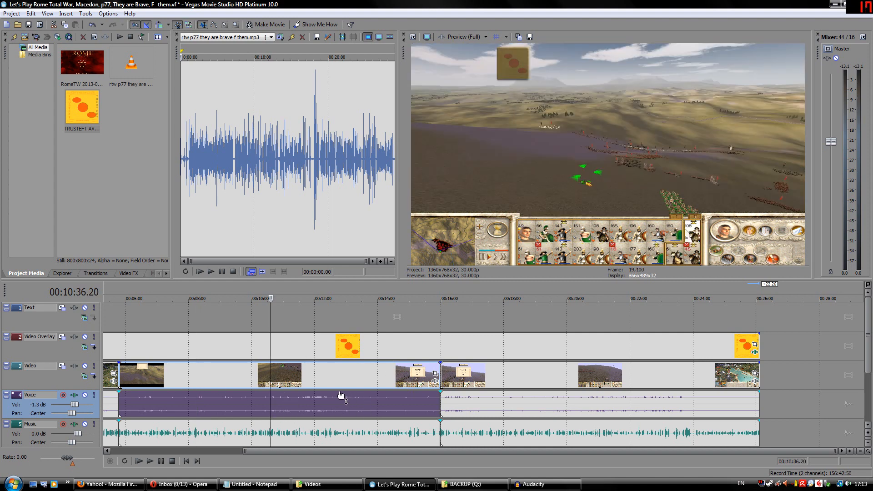
{"action": "mouse_move", "coordinate": [132, 401]}
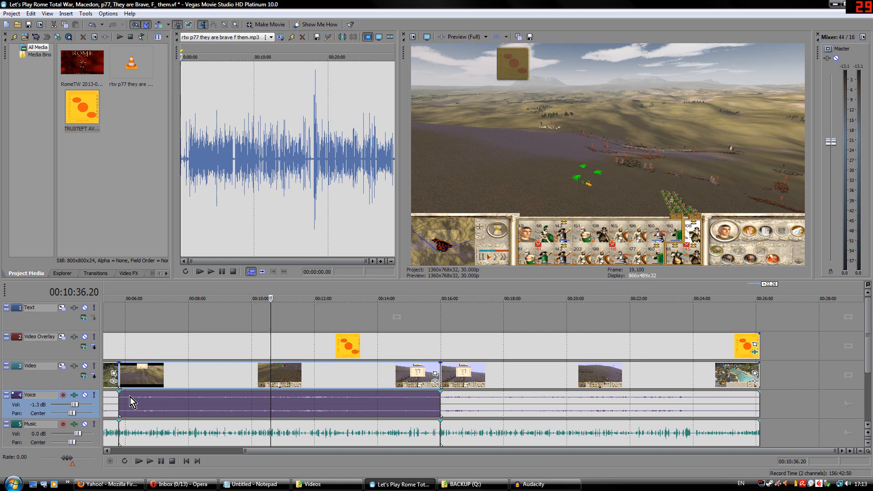
{"action": "mouse_move", "coordinate": [831, 149]}
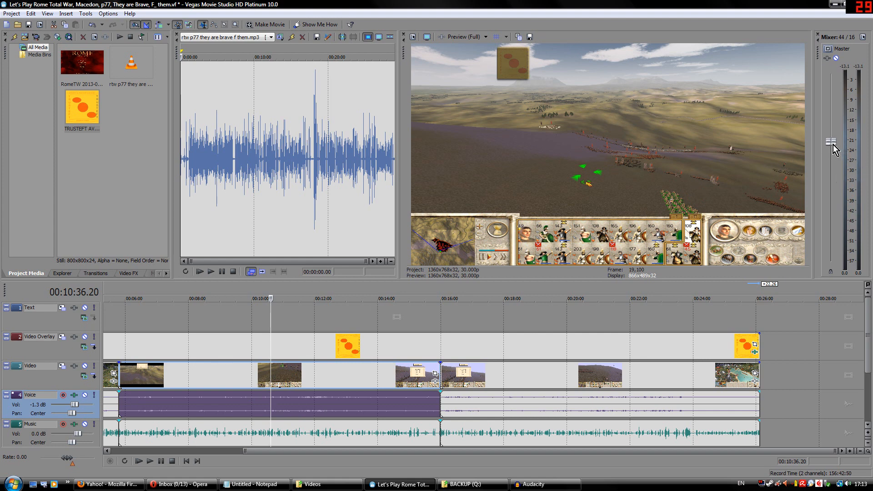
{"action": "mouse_move", "coordinate": [834, 146]}
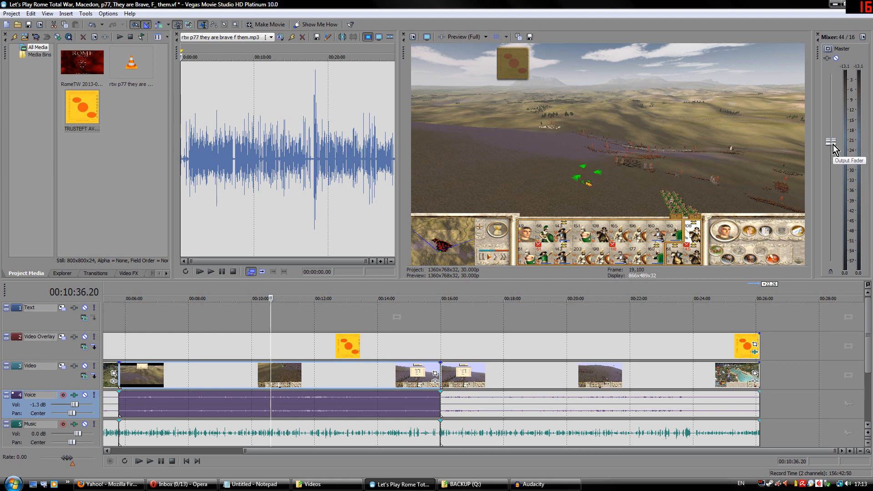
{"action": "mouse_move", "coordinate": [829, 139]}
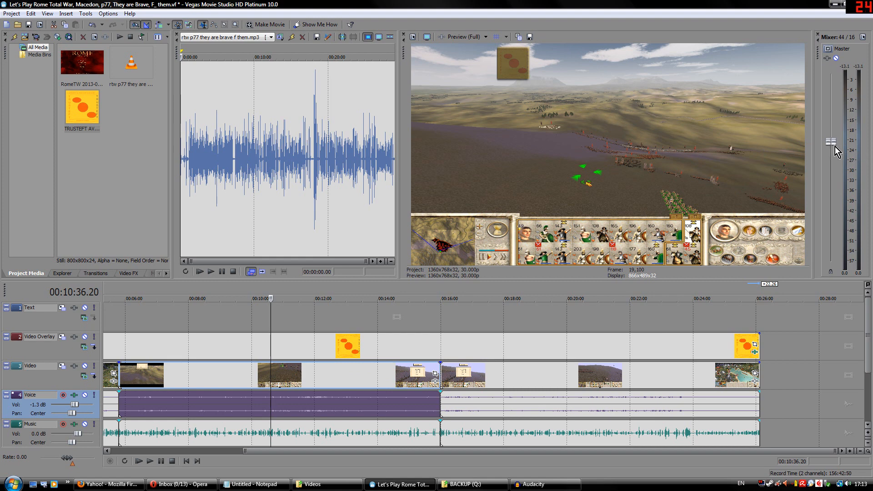
{"action": "mouse_move", "coordinate": [819, 170]}
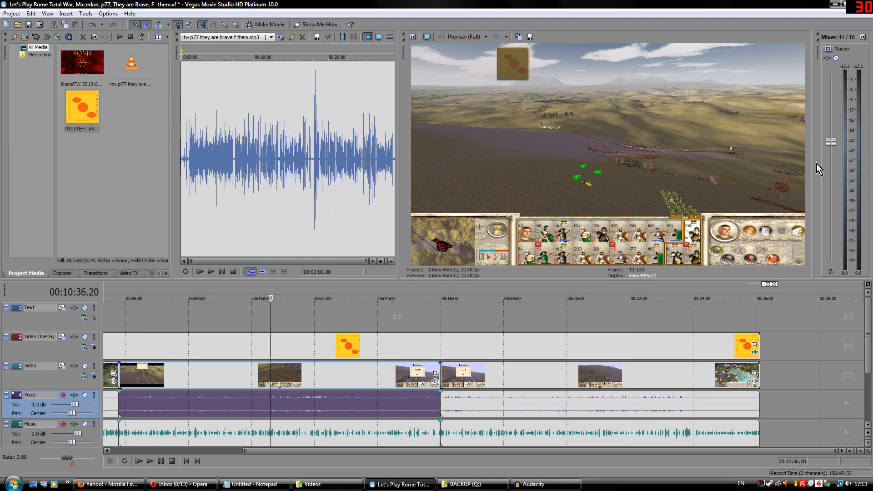
{"action": "mouse_move", "coordinate": [178, 421]}
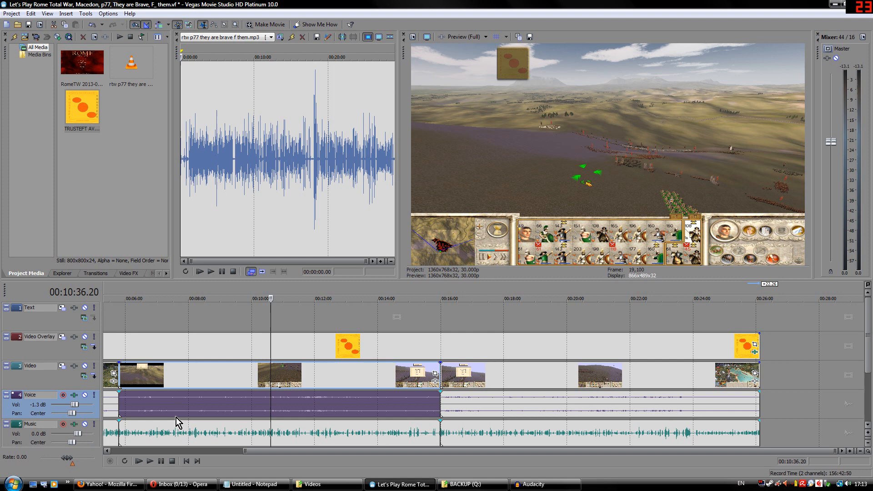
{"action": "mouse_move", "coordinate": [76, 441]}
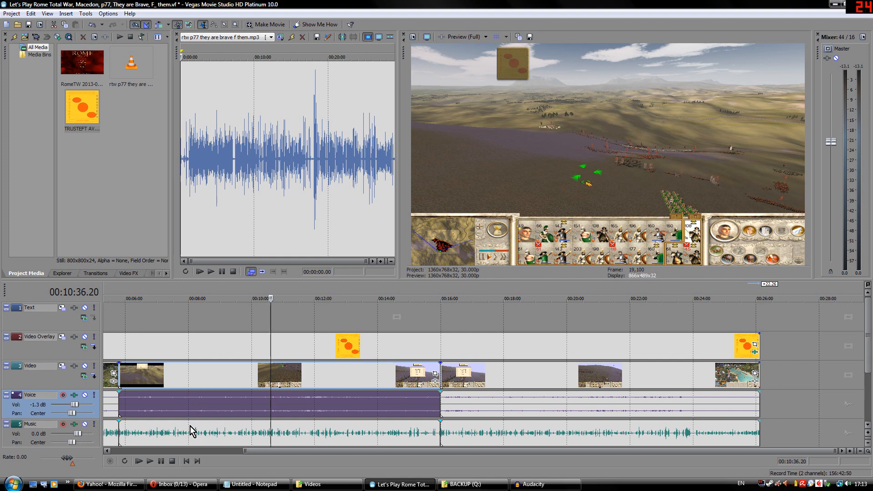
{"action": "mouse_move", "coordinate": [217, 412]}
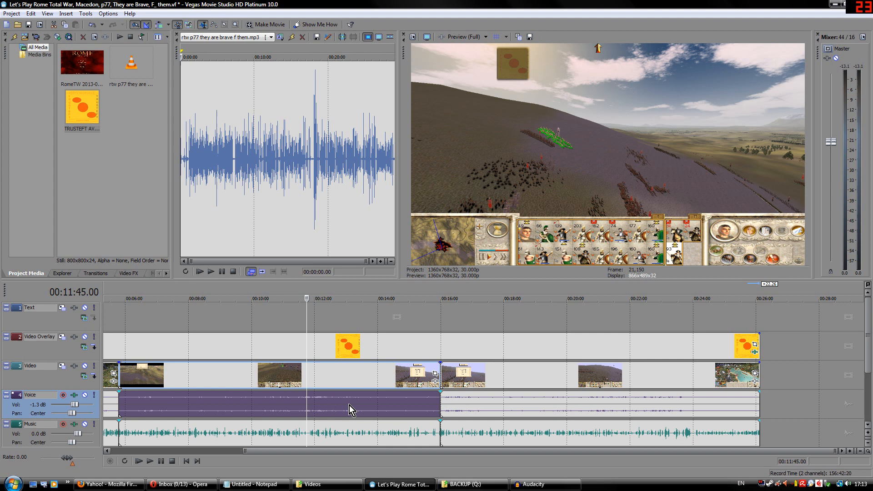
{"action": "mouse_move", "coordinate": [315, 412]}
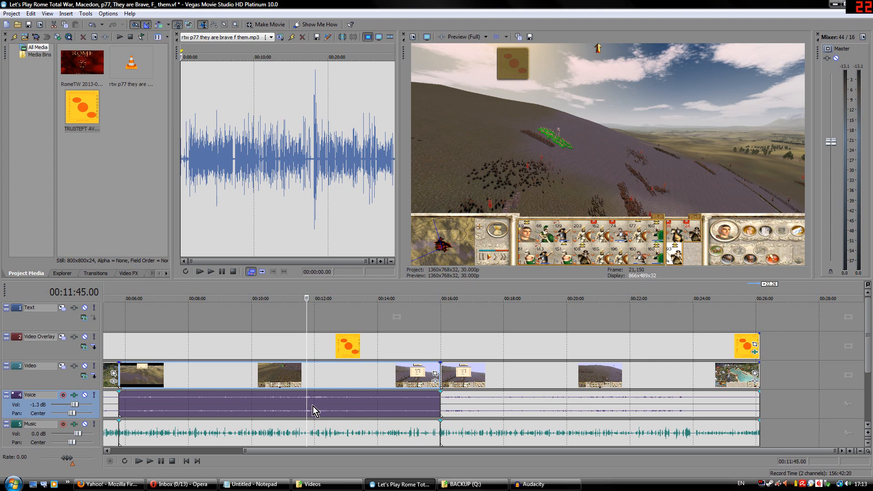
{"action": "left_click", "coordinate": [317, 407]}
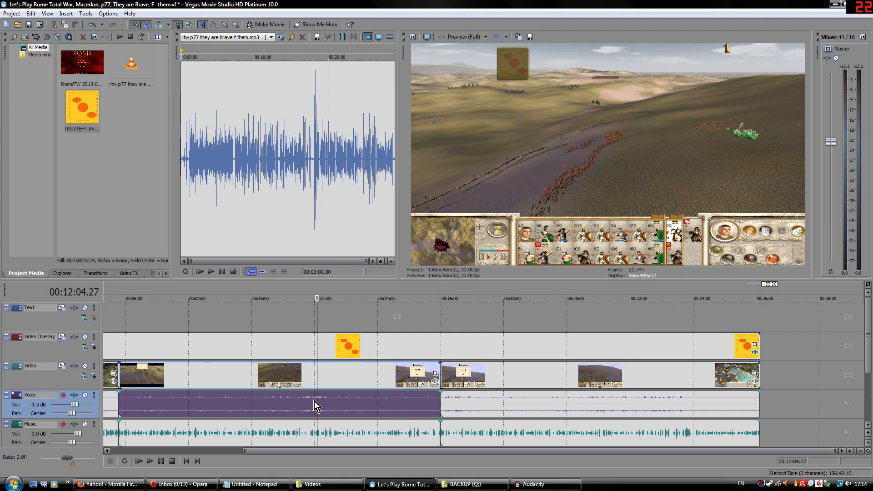
{"action": "mouse_move", "coordinate": [306, 421]}
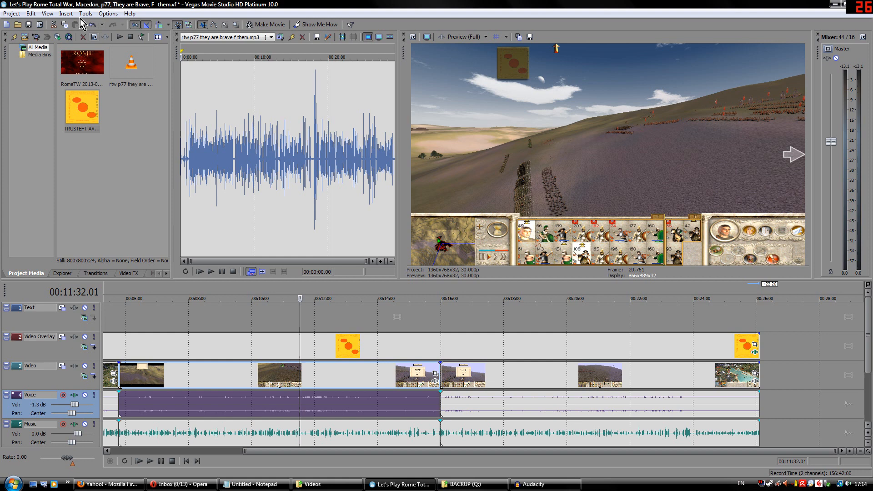
{"action": "left_click", "coordinate": [65, 14]}
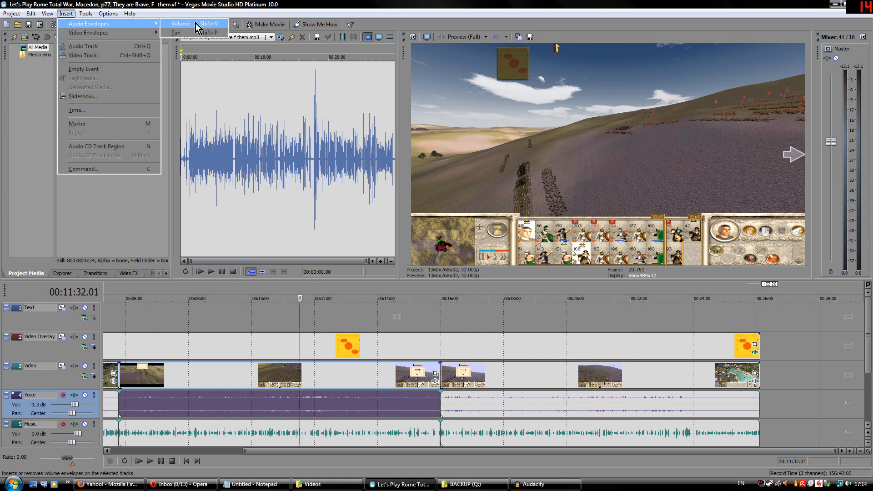
{"action": "left_click", "coordinate": [180, 24]}
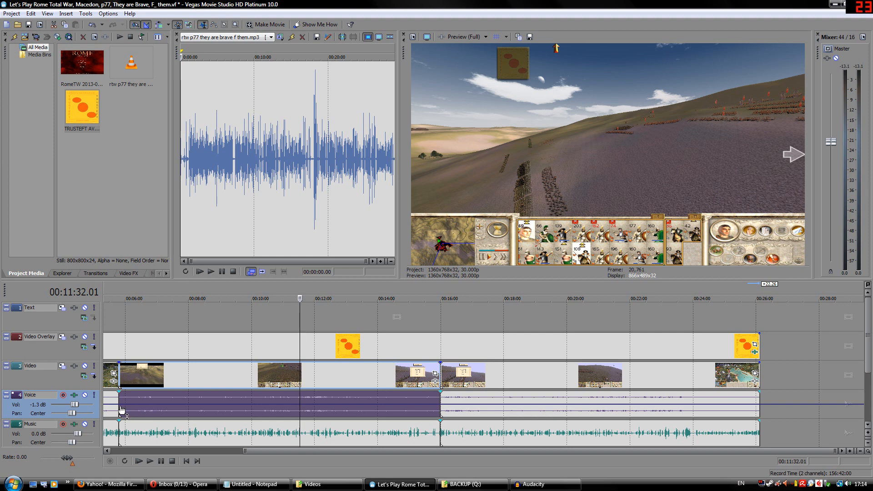
{"action": "mouse_move", "coordinate": [414, 396]}
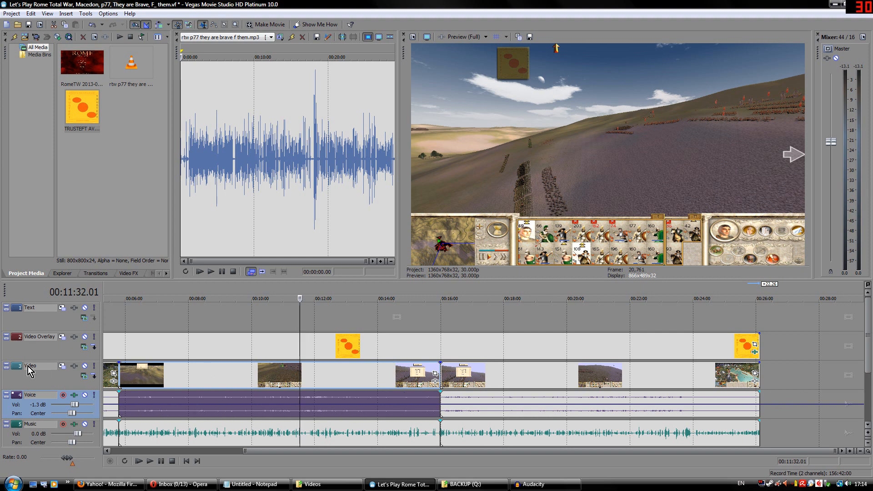
{"action": "mouse_move", "coordinate": [249, 404]}
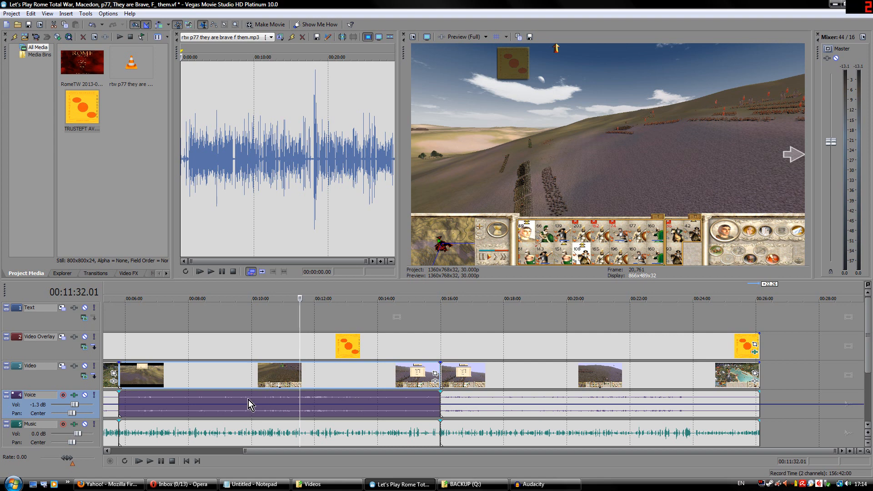
{"action": "mouse_move", "coordinate": [289, 421]}
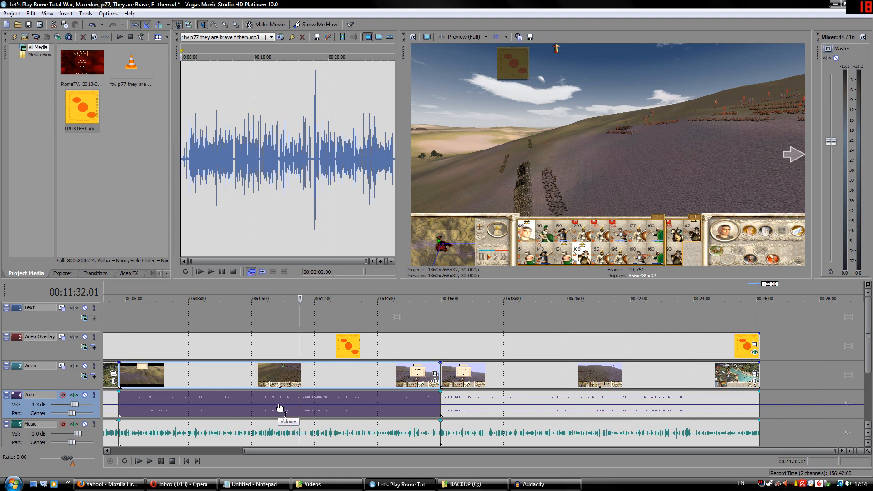
{"action": "mouse_move", "coordinate": [287, 407]}
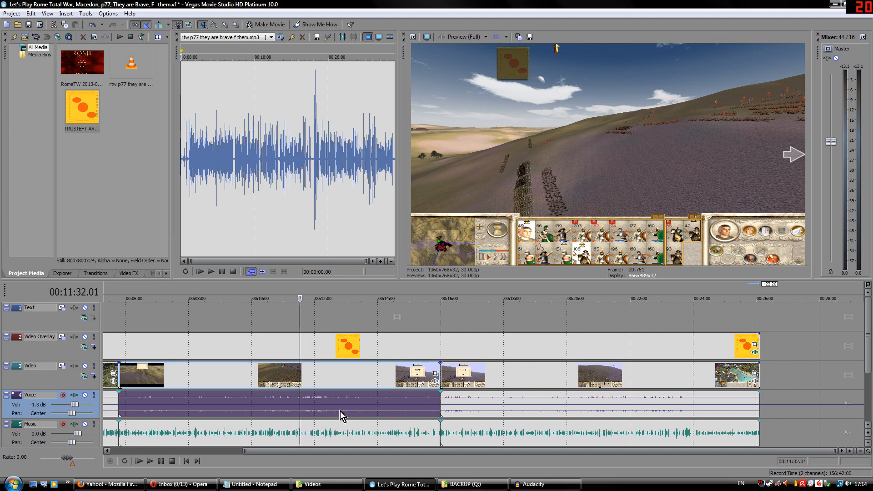
{"action": "mouse_move", "coordinate": [281, 409]}
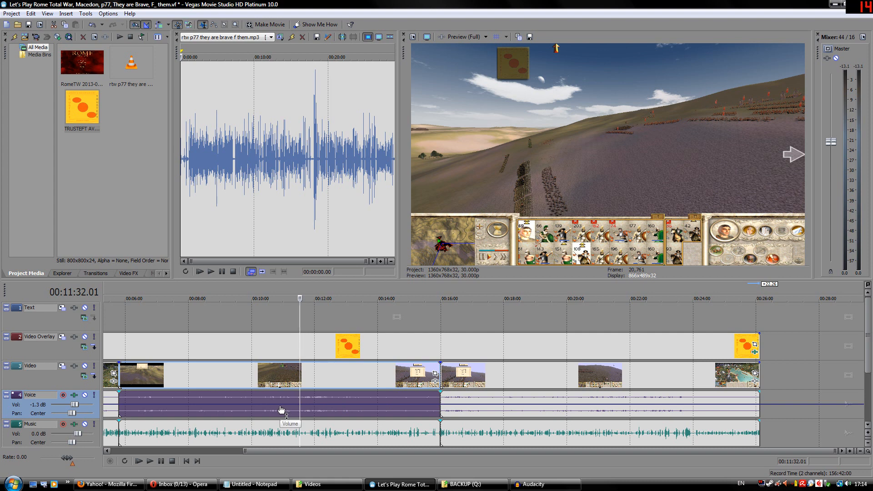
{"action": "mouse_move", "coordinate": [322, 391]}
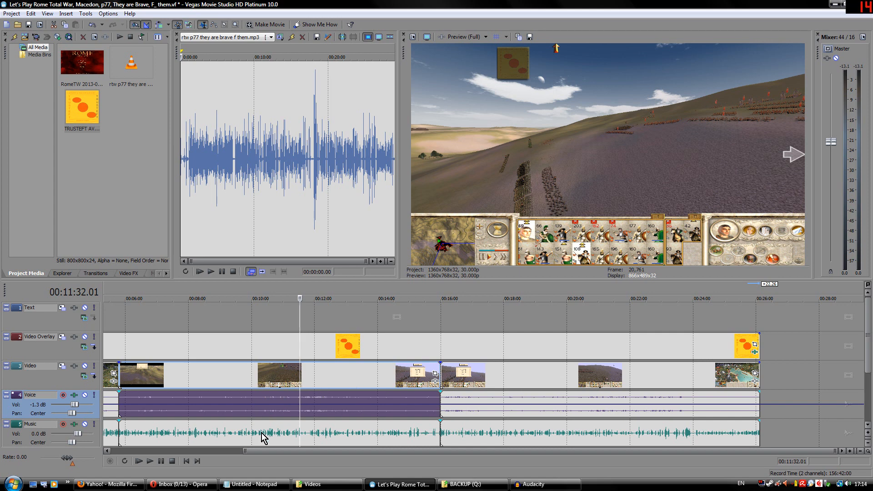
{"action": "mouse_move", "coordinate": [308, 409]}
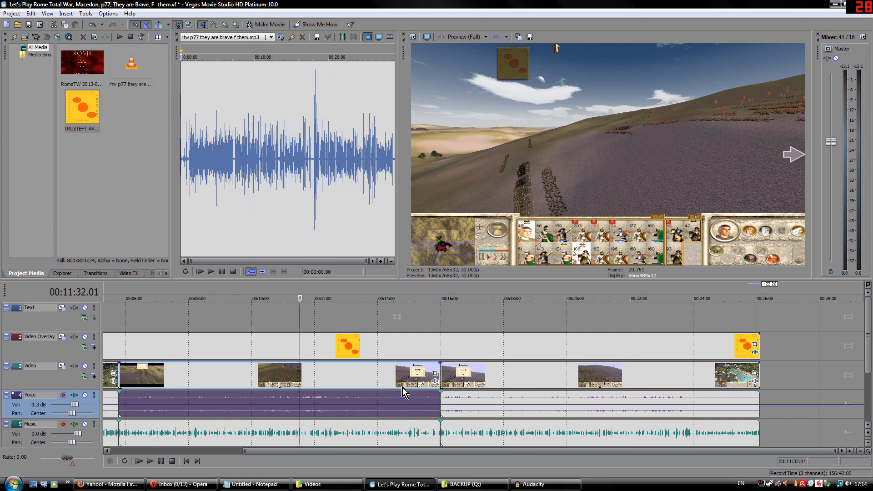
{"action": "mouse_move", "coordinate": [175, 390]}
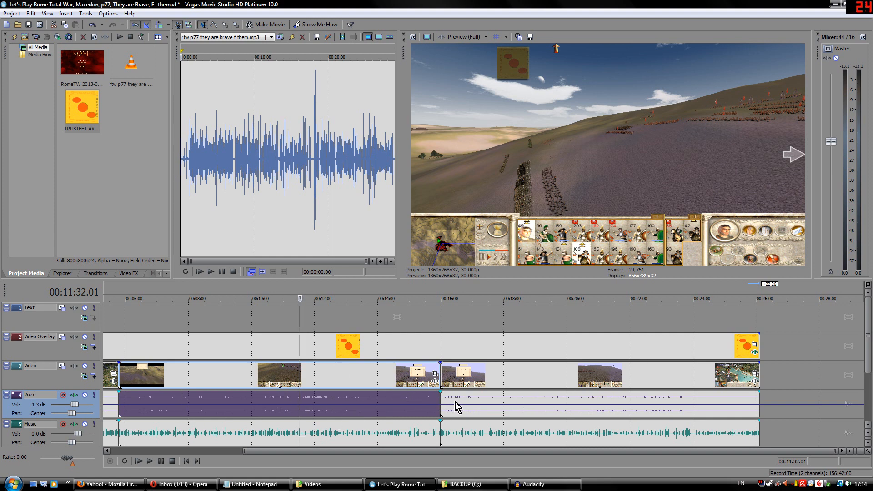
{"action": "mouse_move", "coordinate": [306, 412]}
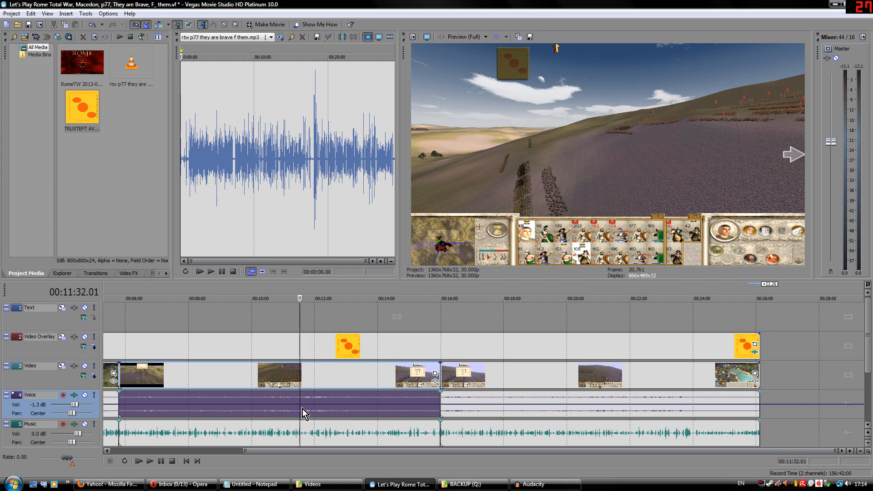
{"action": "mouse_move", "coordinate": [294, 411]}
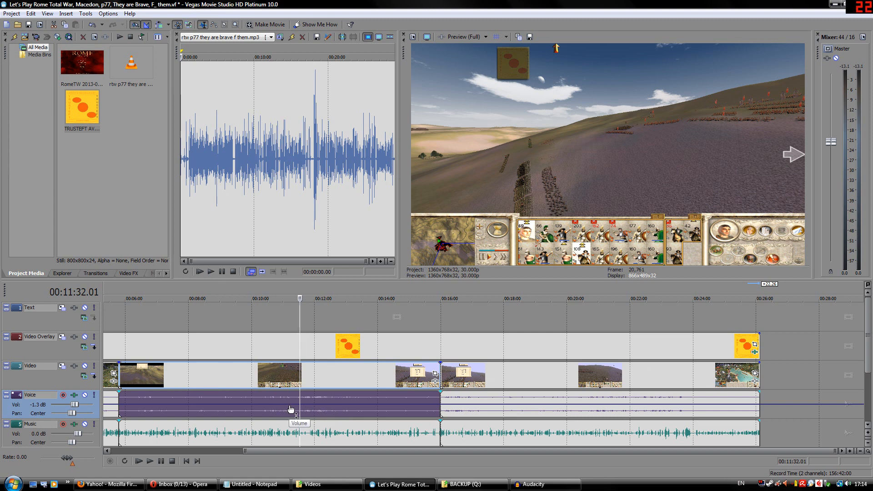
{"action": "mouse_move", "coordinate": [311, 417]}
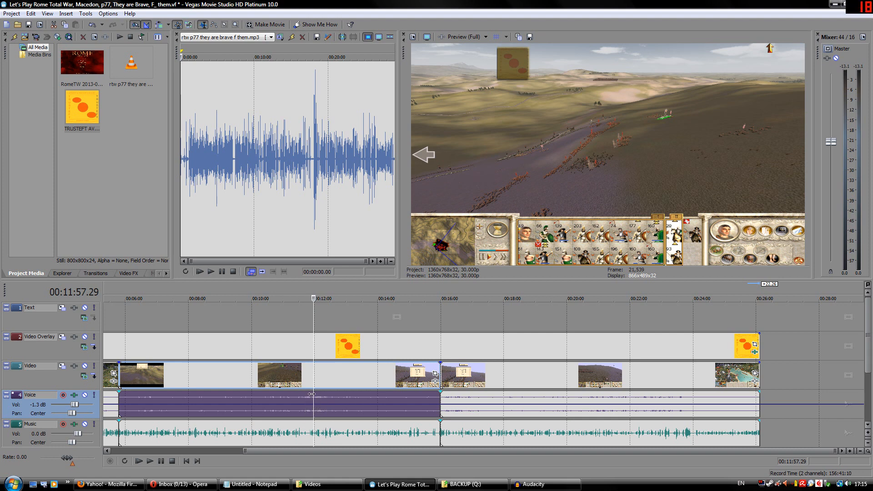
{"action": "mouse_move", "coordinate": [313, 411]}
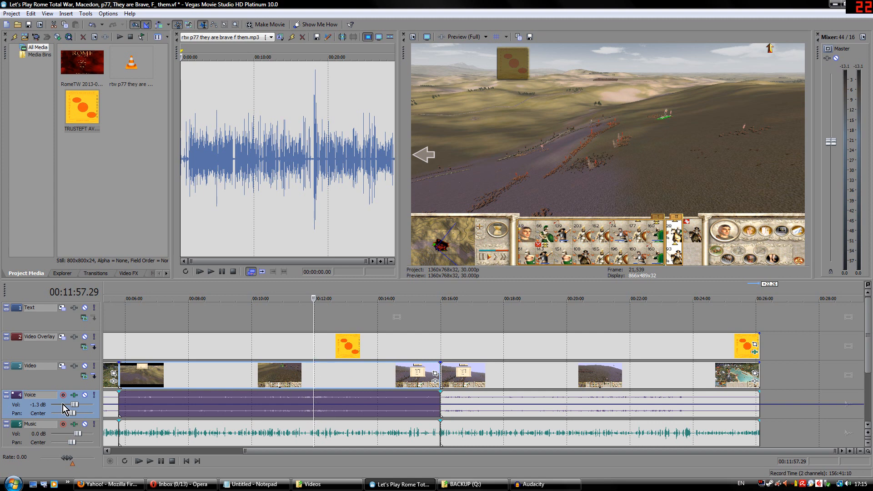
{"action": "mouse_move", "coordinate": [311, 334]}
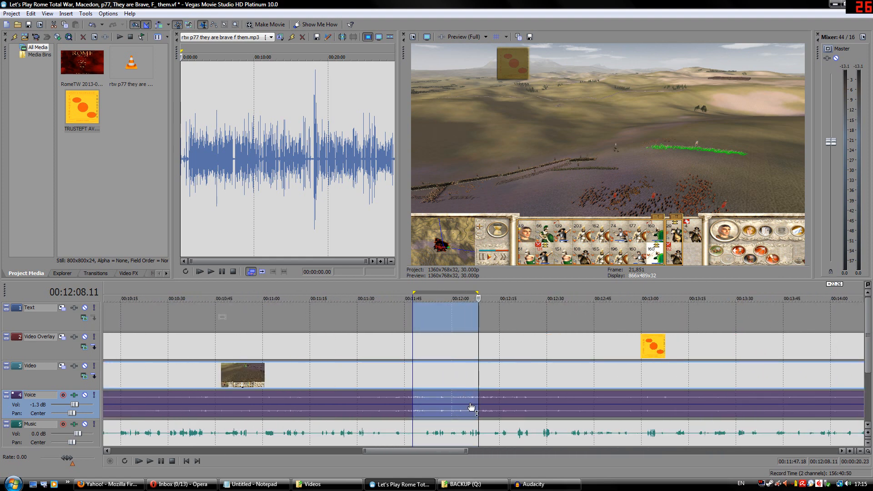
{"action": "mouse_move", "coordinate": [456, 403]}
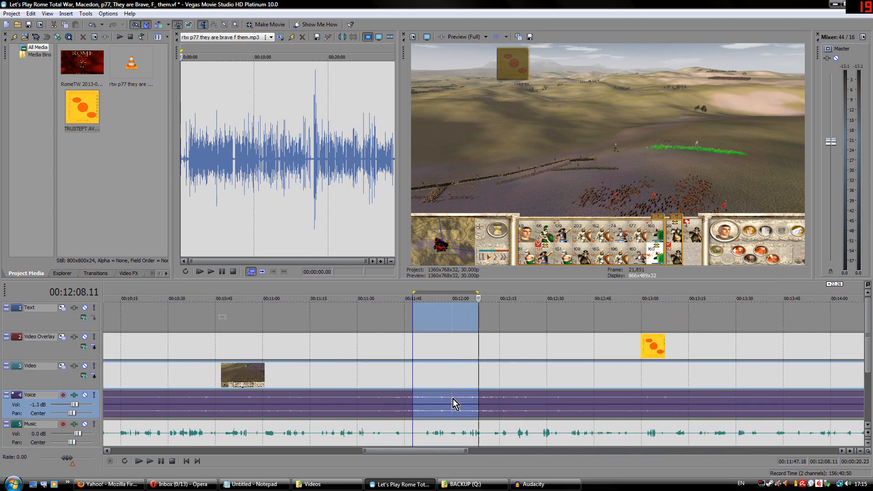
{"action": "mouse_move", "coordinate": [454, 408]}
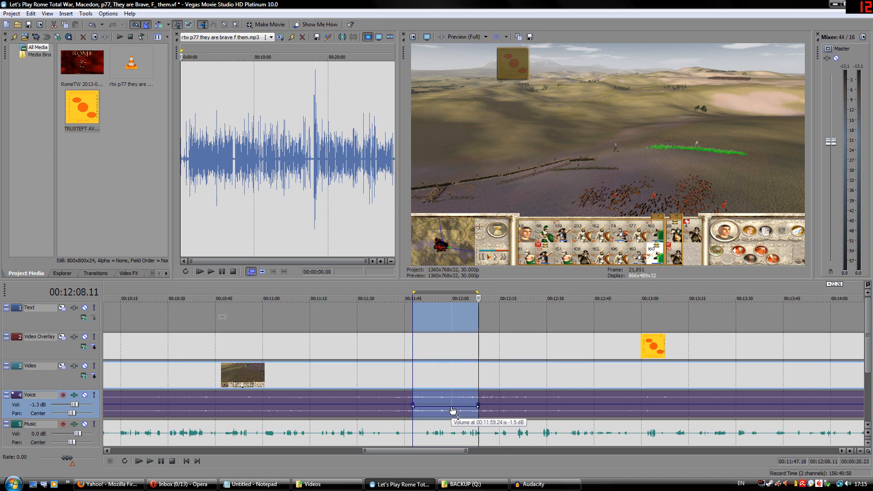
- Pull the Voice volume envelope down across the selected 11:47–12:08 stretch
{"action": "left_click_drag", "start_coordinate": [454, 406], "coordinate": [455, 416]}
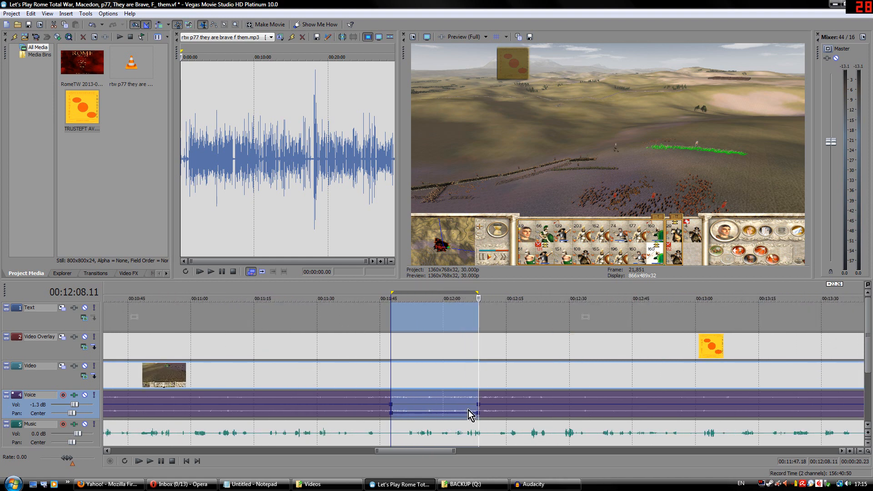
{"action": "mouse_move", "coordinate": [467, 411]}
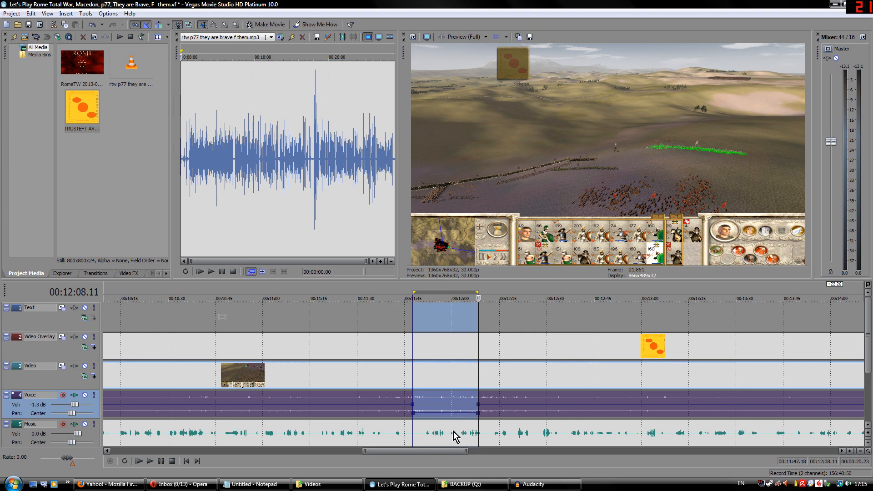
{"action": "mouse_move", "coordinate": [444, 447]}
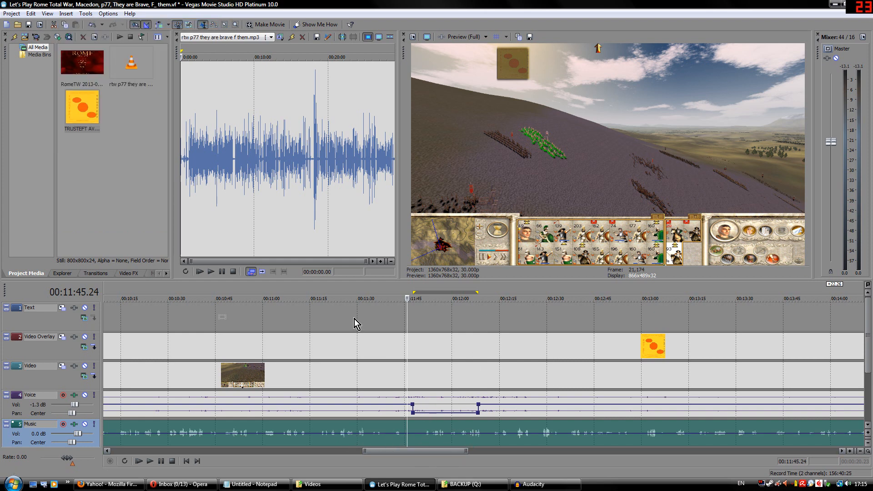
{"action": "mouse_move", "coordinate": [361, 442]}
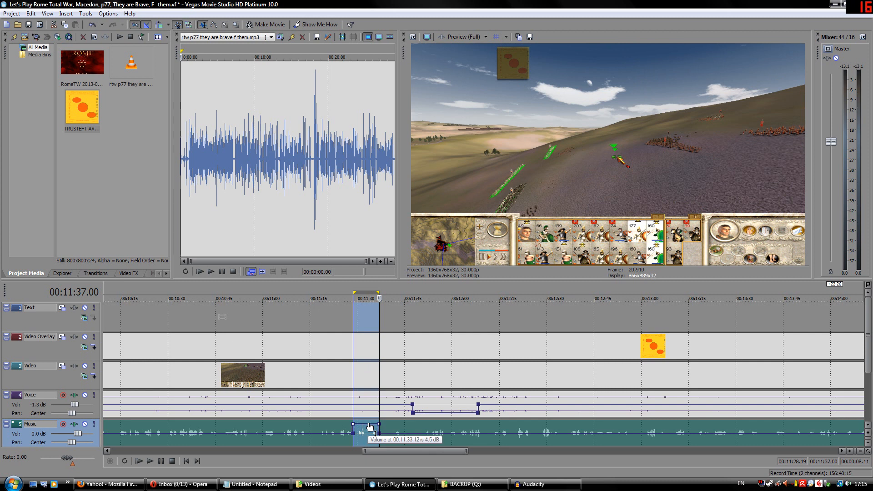
{"action": "mouse_move", "coordinate": [389, 451]}
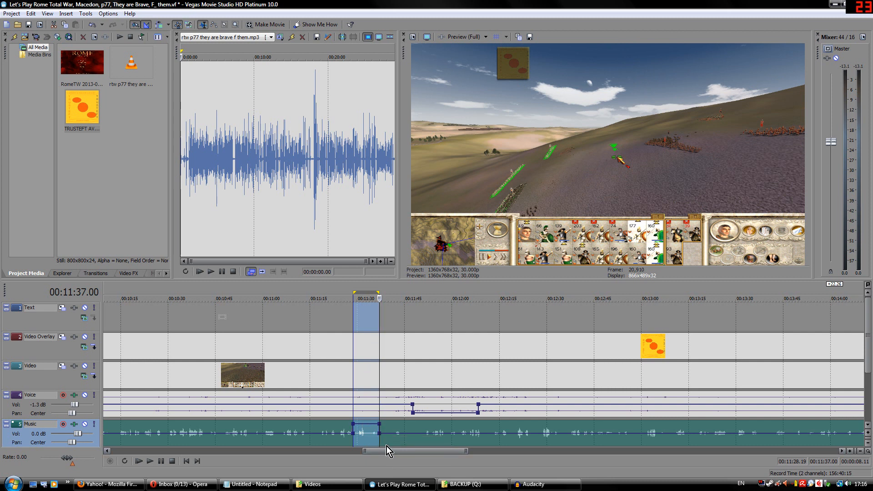
{"action": "mouse_move", "coordinate": [437, 414]}
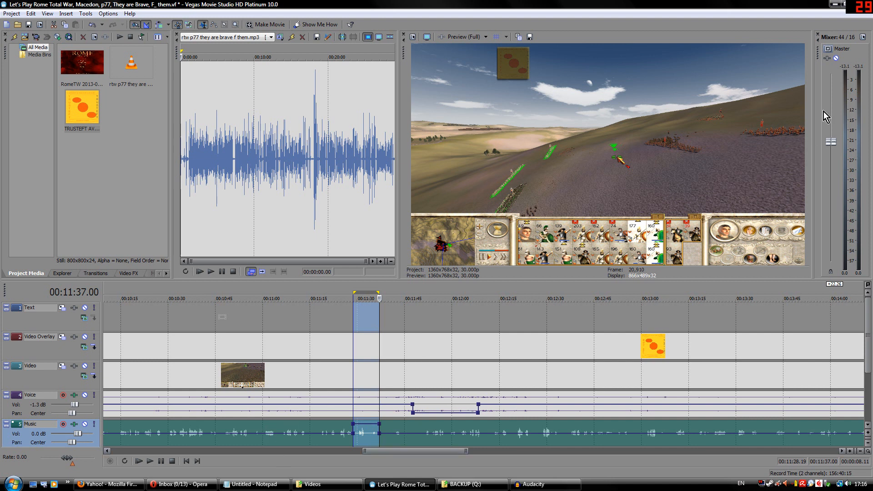
{"action": "mouse_move", "coordinate": [813, 151]}
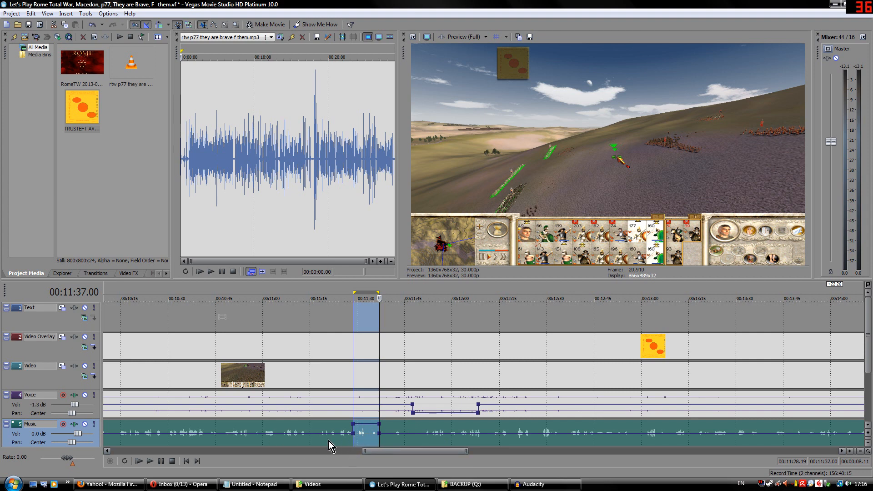
{"action": "mouse_move", "coordinate": [855, 147]}
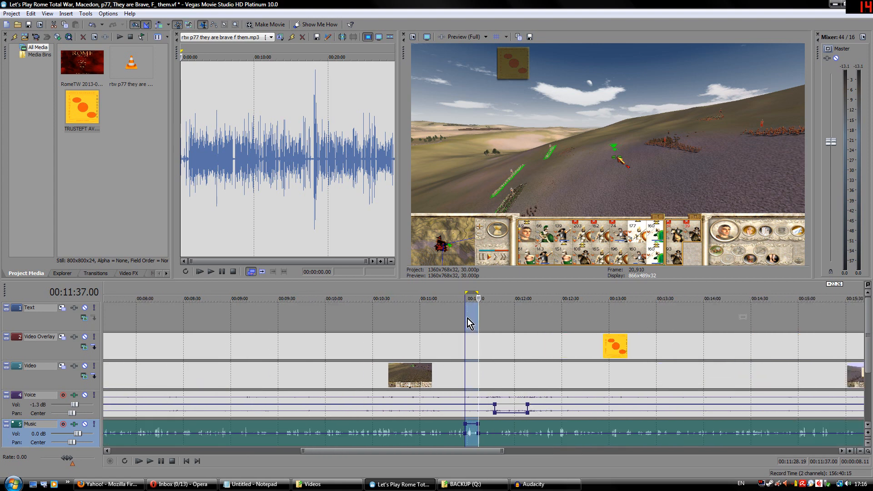
{"action": "left_click", "coordinate": [489, 300]}
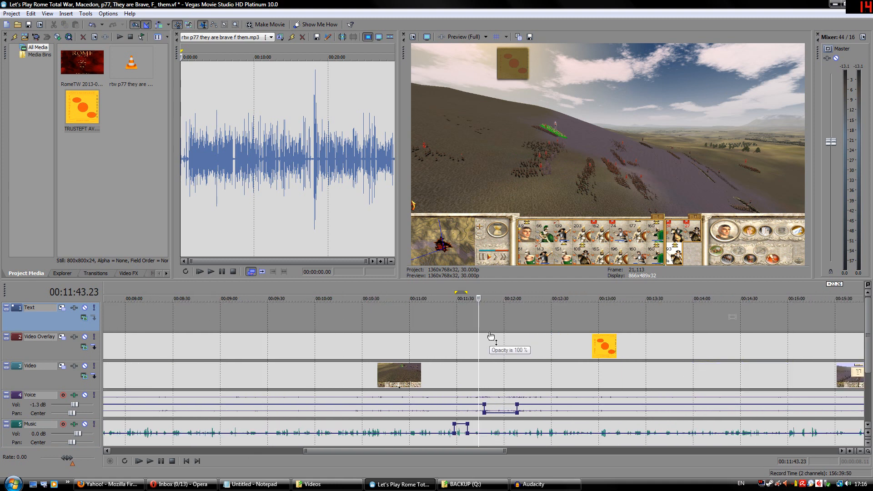
{"action": "mouse_move", "coordinate": [508, 335]}
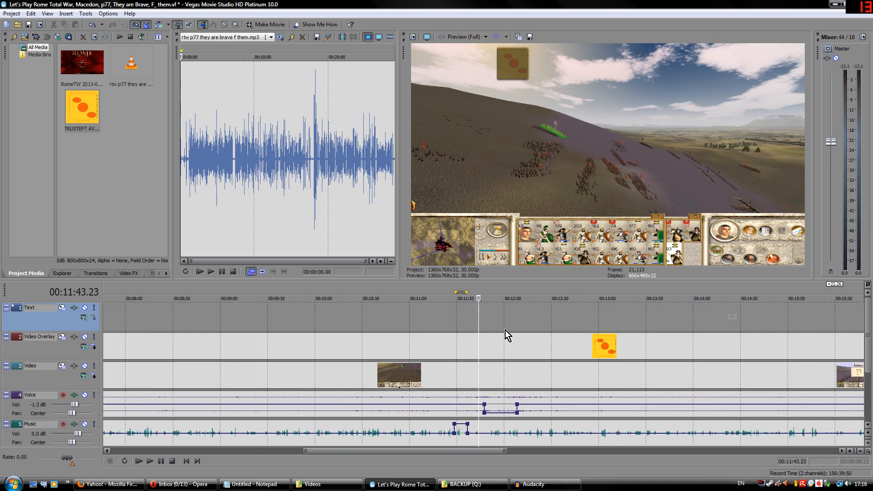
{"action": "mouse_move", "coordinate": [490, 355]}
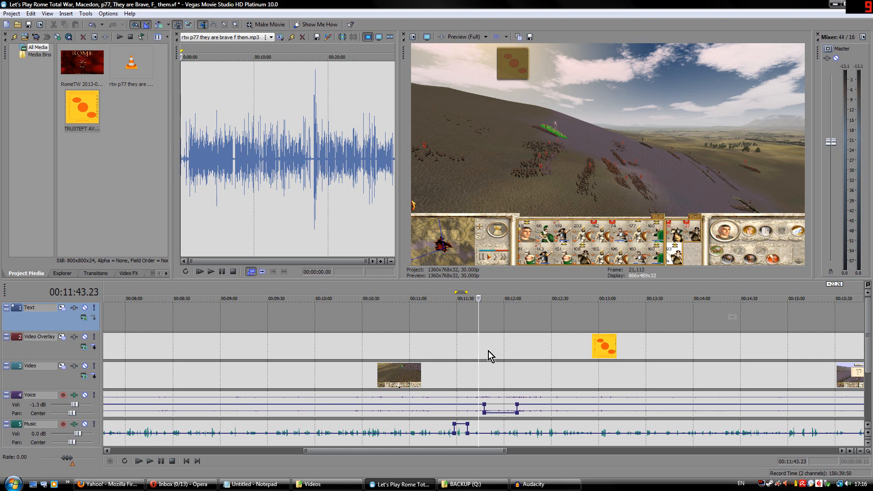